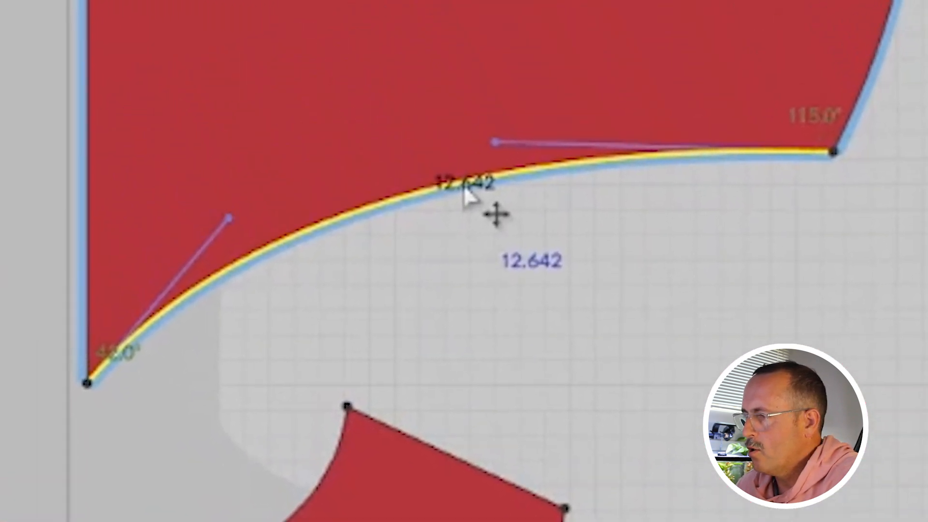
Step: Use Change Length on the curved edge to set it to 10.9 inches
{"action": "right_click", "coordinate": [467, 195]}
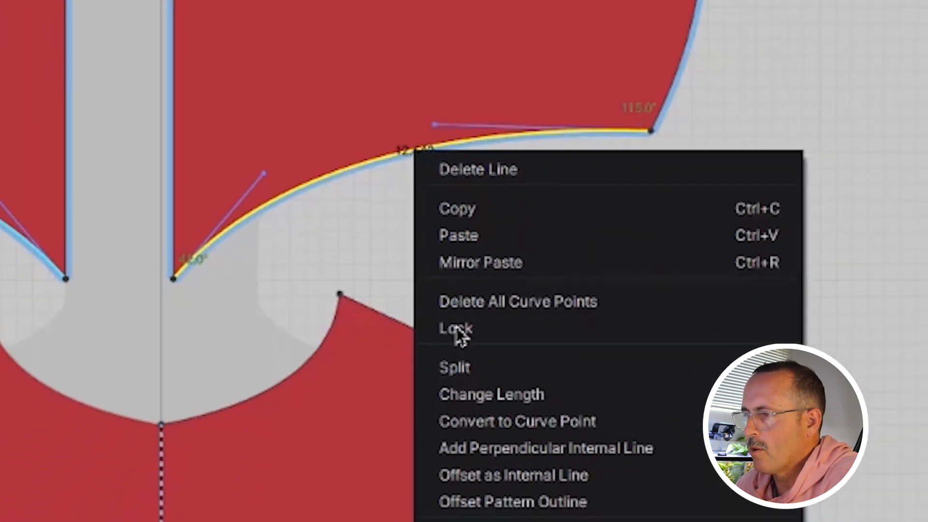
{"action": "left_click", "coordinate": [490, 394]}
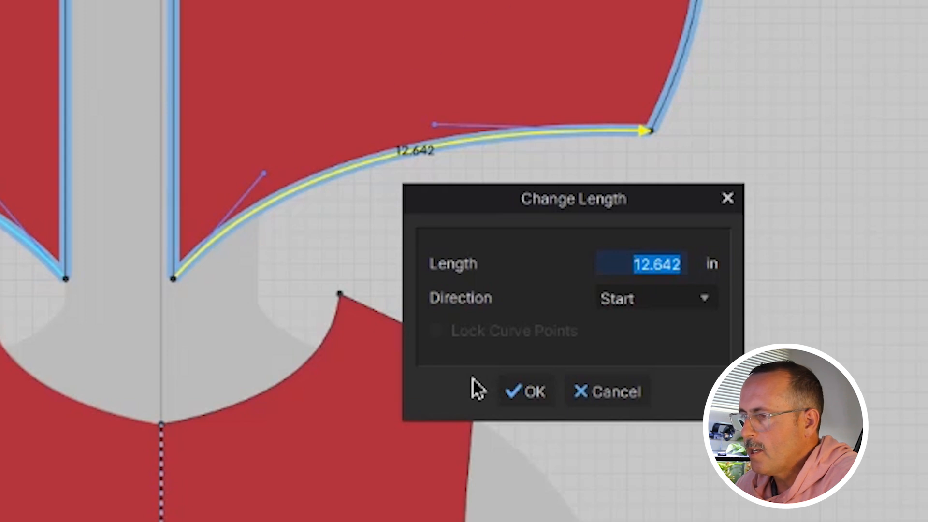
{"action": "type", "text": "10.9"}
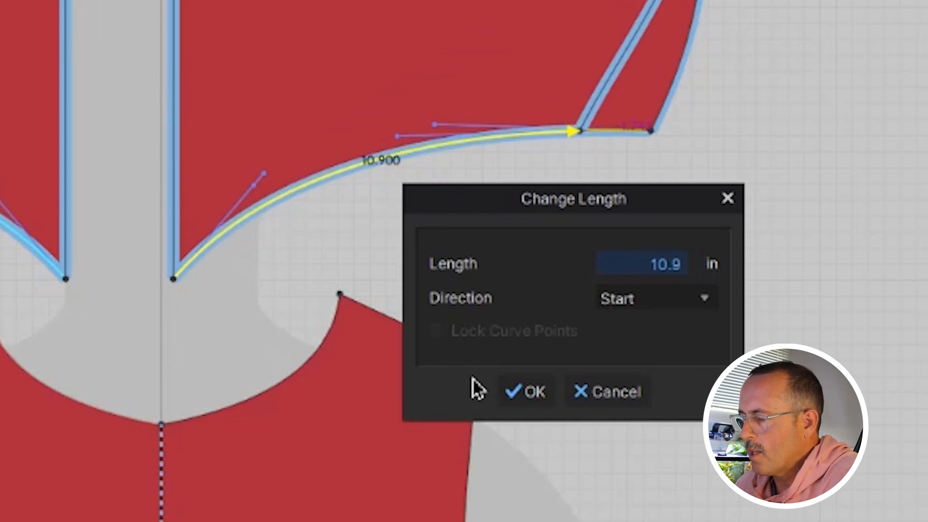
{"action": "left_click", "coordinate": [525, 391]}
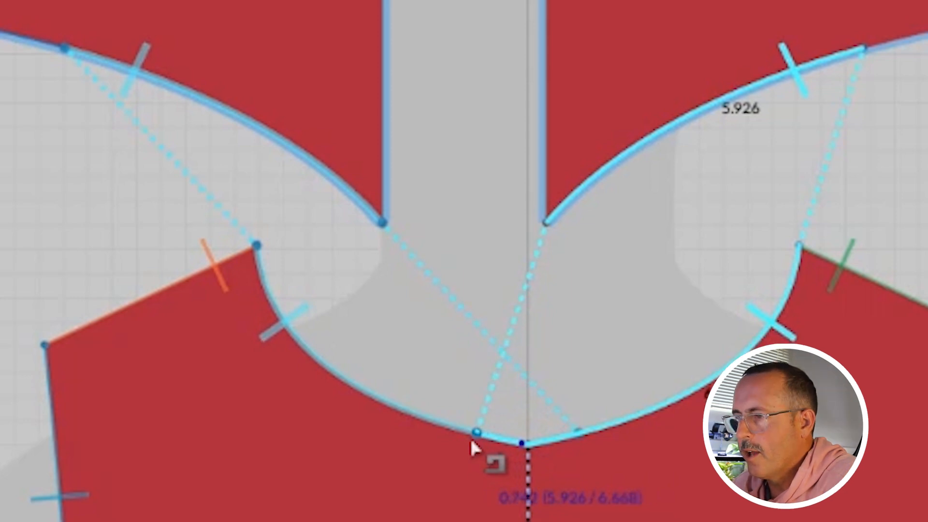
Step: Reset the hood piece's 3D arrangement from its right-click menu
{"action": "right_click", "coordinate": [474, 446]}
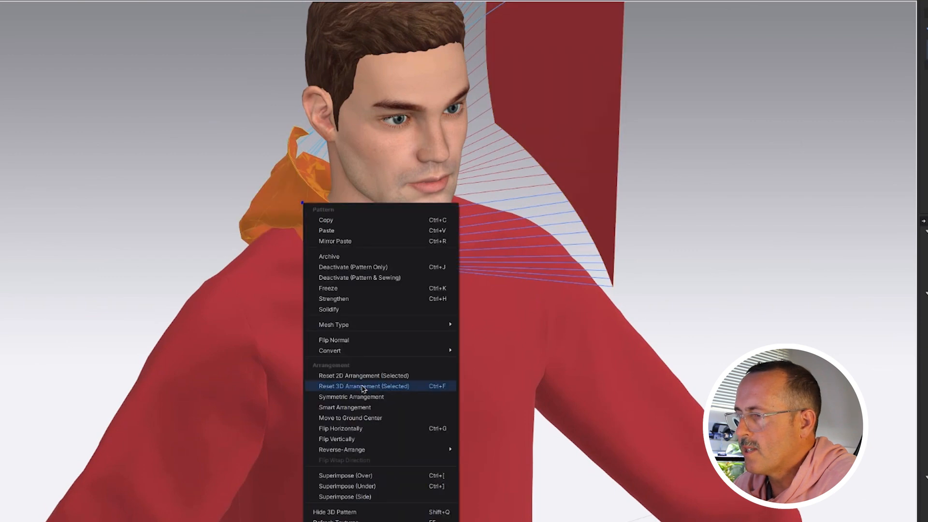
{"action": "left_click", "coordinate": [364, 386]}
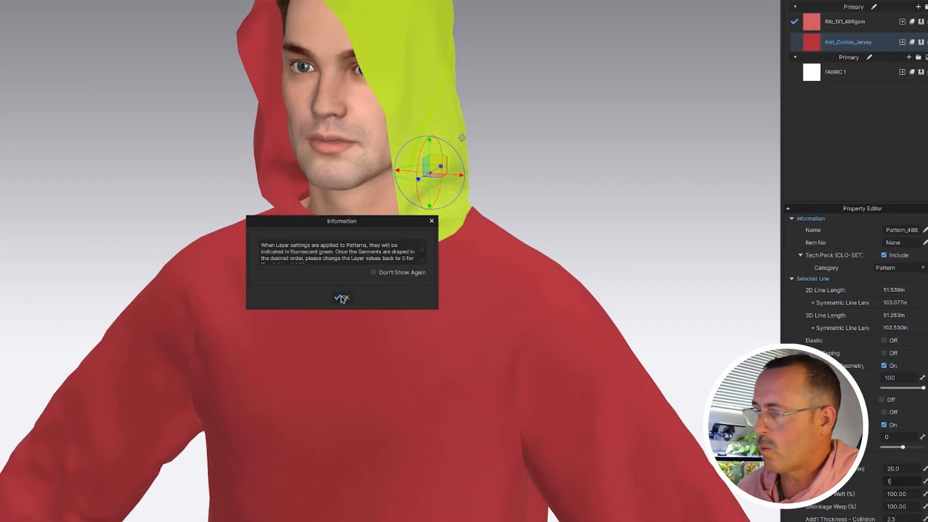
Step: Dismiss the Information notice confirming the hood panel's layer setting
{"action": "left_click", "coordinate": [341, 297]}
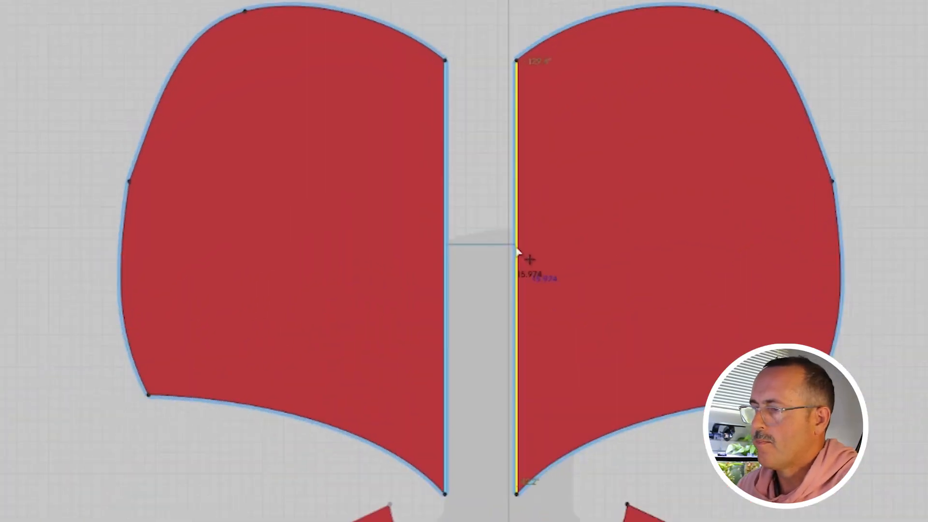
Step: Offset the inner hood edge as an internal line at 0.5 in
{"action": "right_click", "coordinate": [518, 260]}
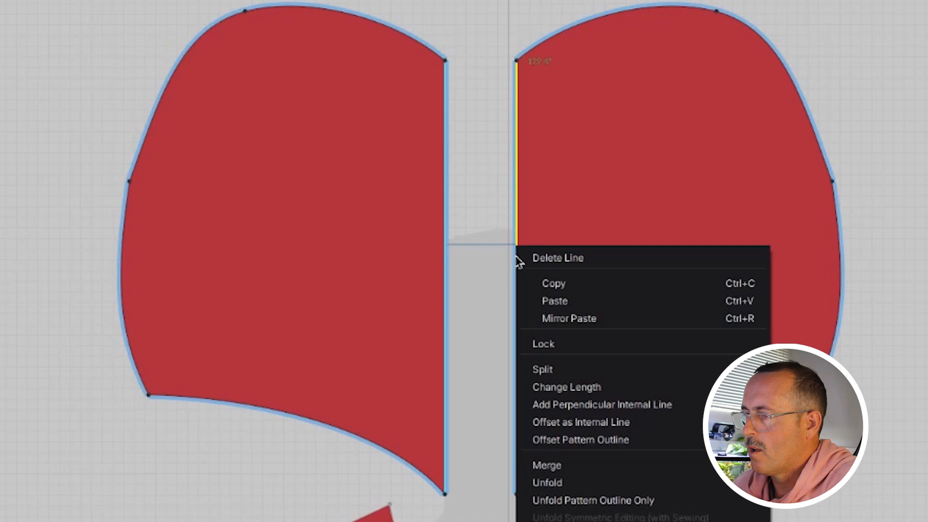
{"action": "left_click", "coordinate": [581, 421]}
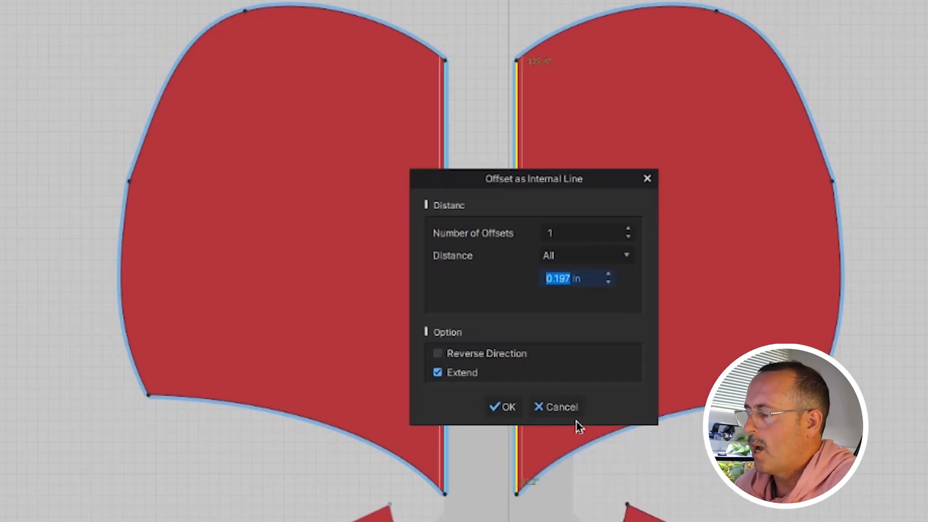
{"action": "type", "text": ".5"}
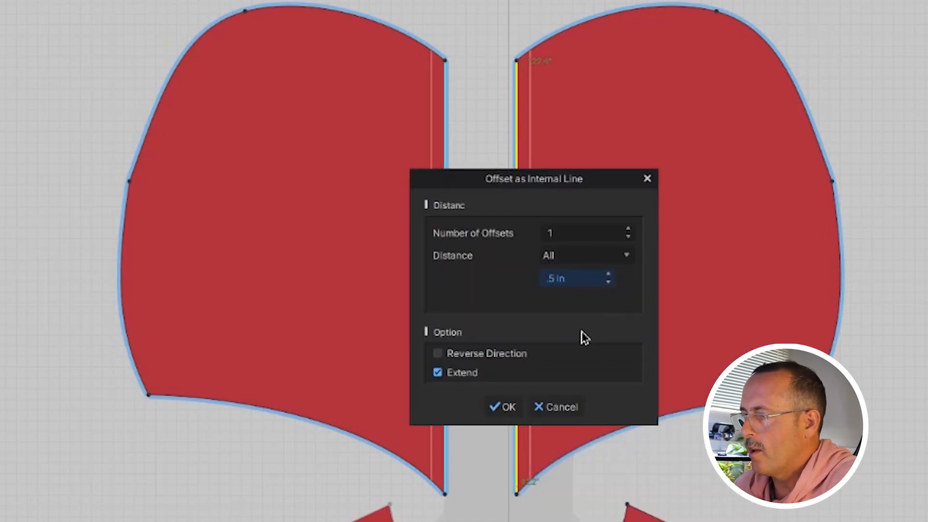
{"action": "left_click", "coordinate": [502, 407]}
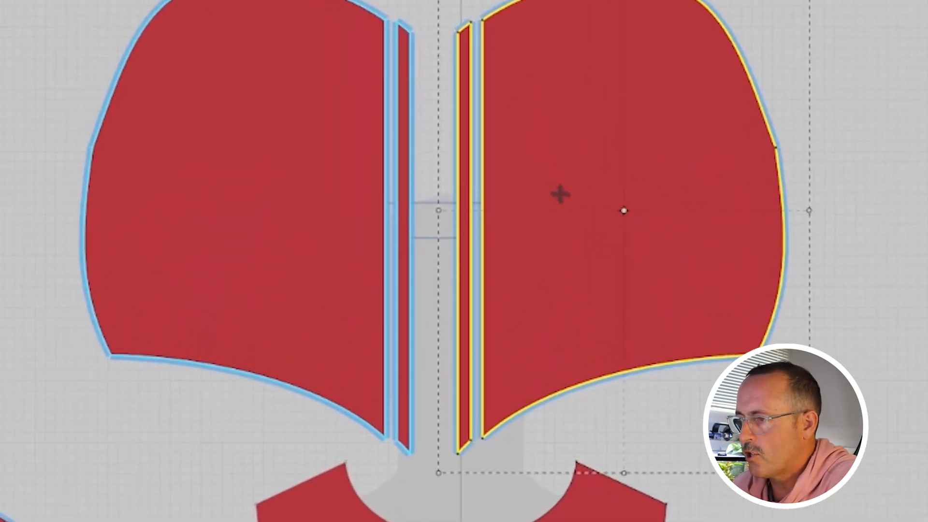
Step: Clone the right hood panel and its strip as a reference line
{"action": "right_click", "coordinate": [559, 195]}
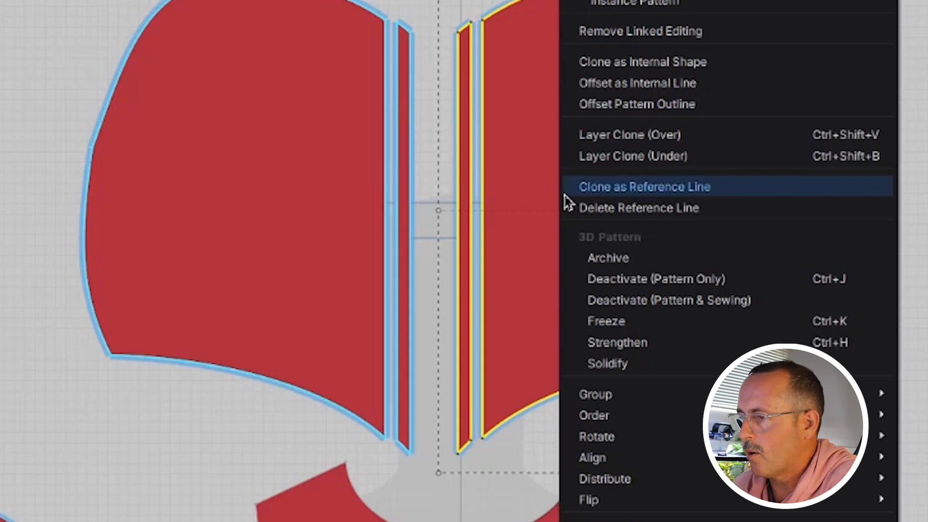
{"action": "left_click", "coordinate": [643, 186]}
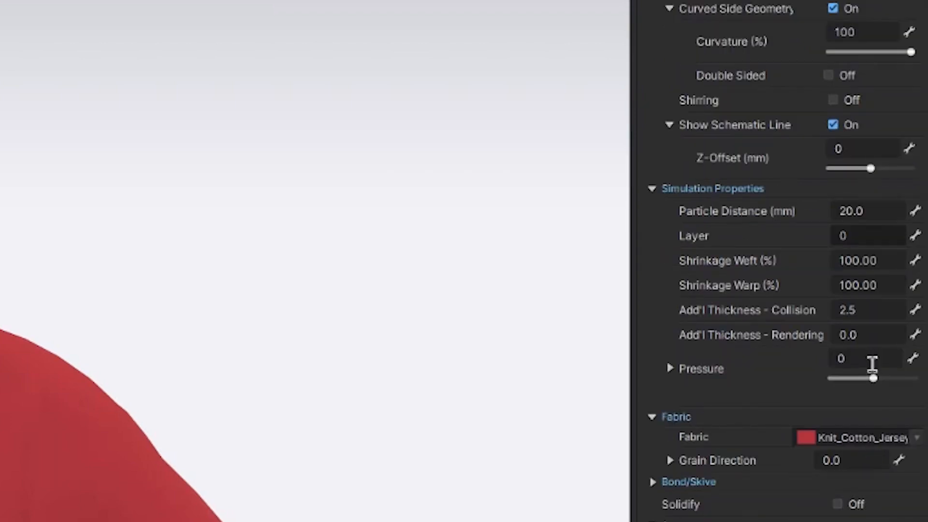
Step: Set the piece's Pressure to 3 and fine-tune it with the slider
{"action": "left_click_drag", "start_coordinate": [870, 378], "coordinate": [876, 377]}
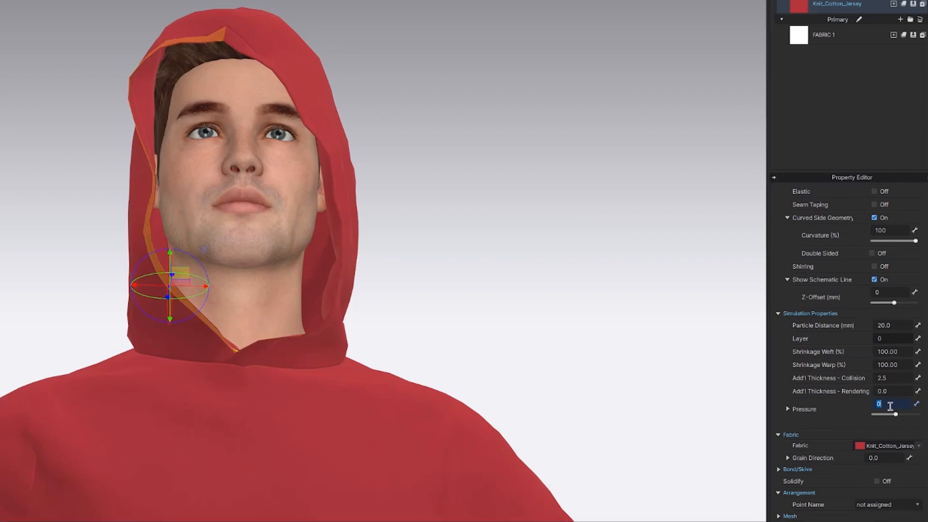
{"action": "type", "text": "3"}
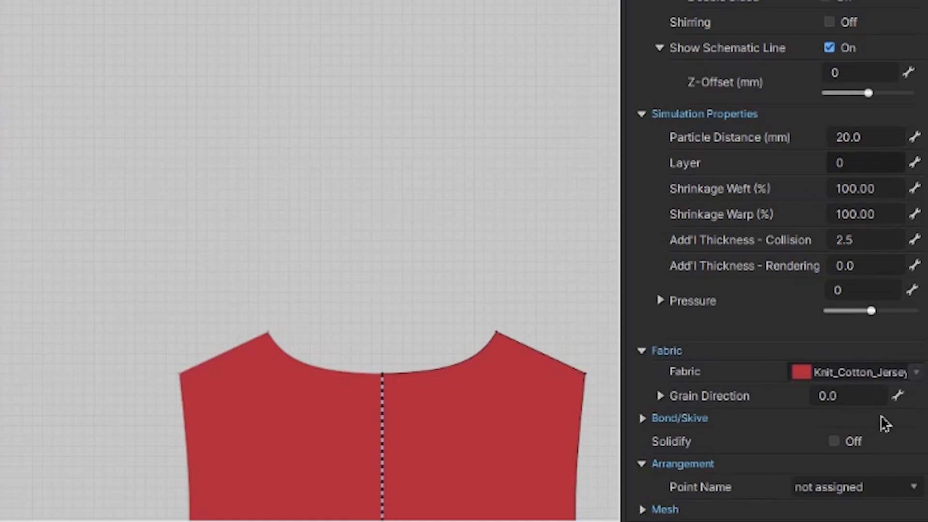
{"action": "left_click", "coordinate": [863, 289]}
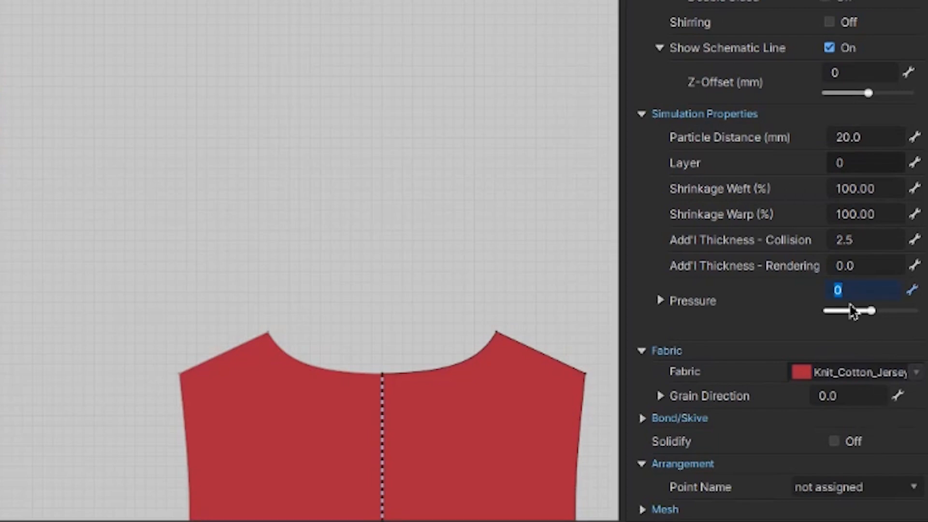
{"action": "left_click_drag", "start_coordinate": [870, 310], "coordinate": [869, 310]}
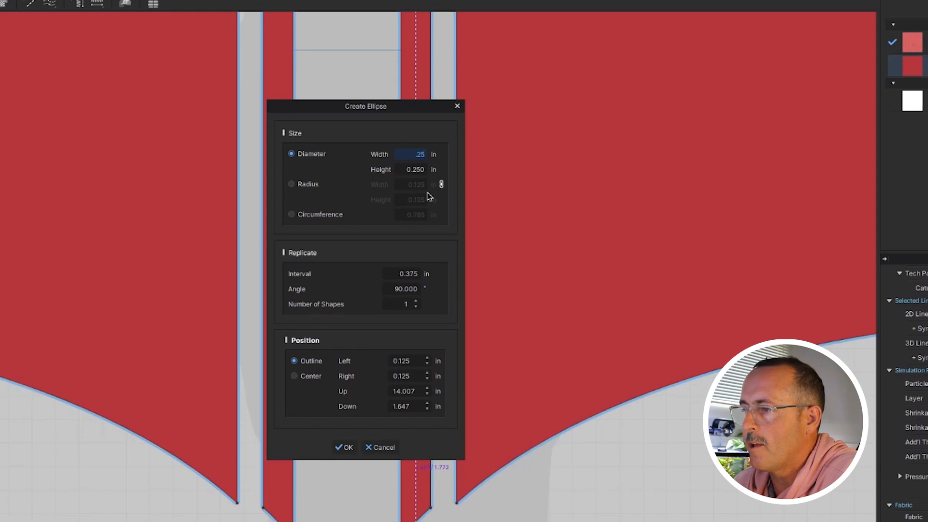
Step: Confirm the 0.25 in grommet circle and Cut & Sew the right one out
{"action": "left_click", "coordinate": [344, 448]}
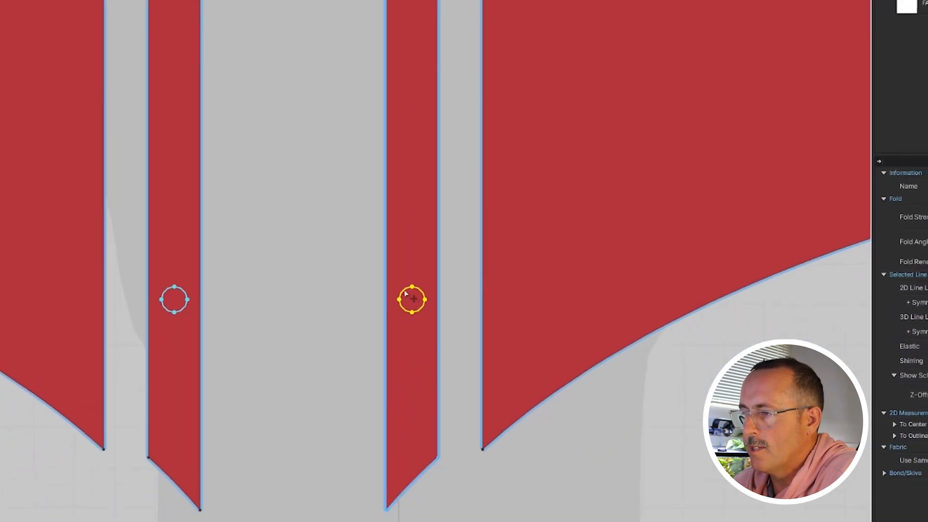
{"action": "right_click", "coordinate": [411, 299]}
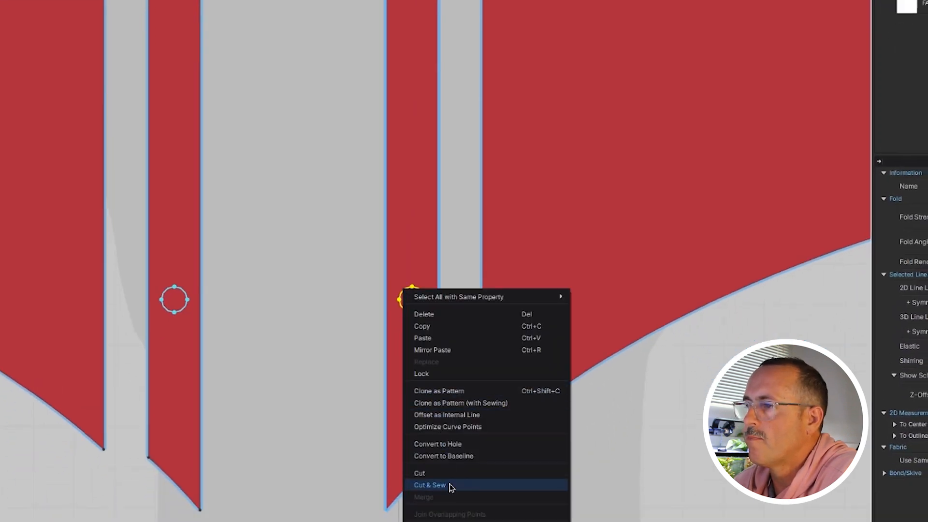
{"action": "left_click", "coordinate": [429, 484]}
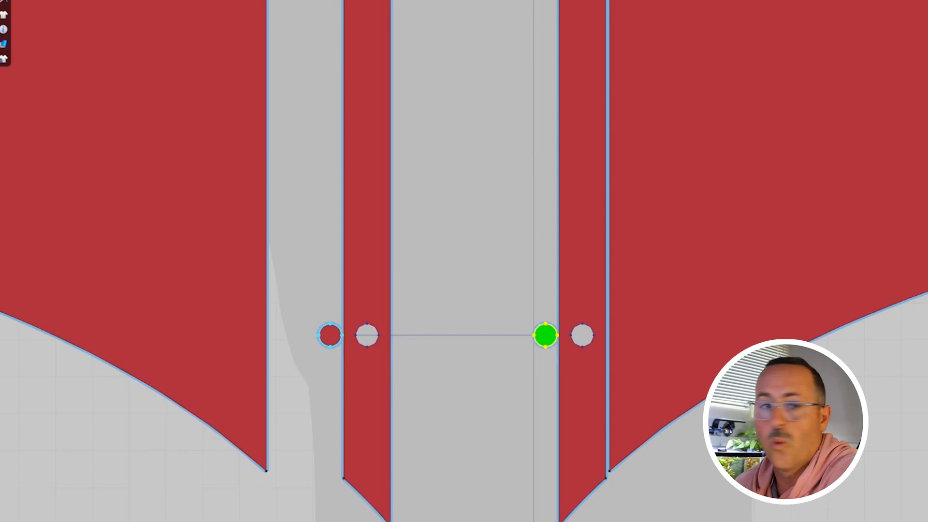
Step: Select the drawcord-hole button and bring up the Default Button style settings
{"action": "left_click", "coordinate": [330, 336]}
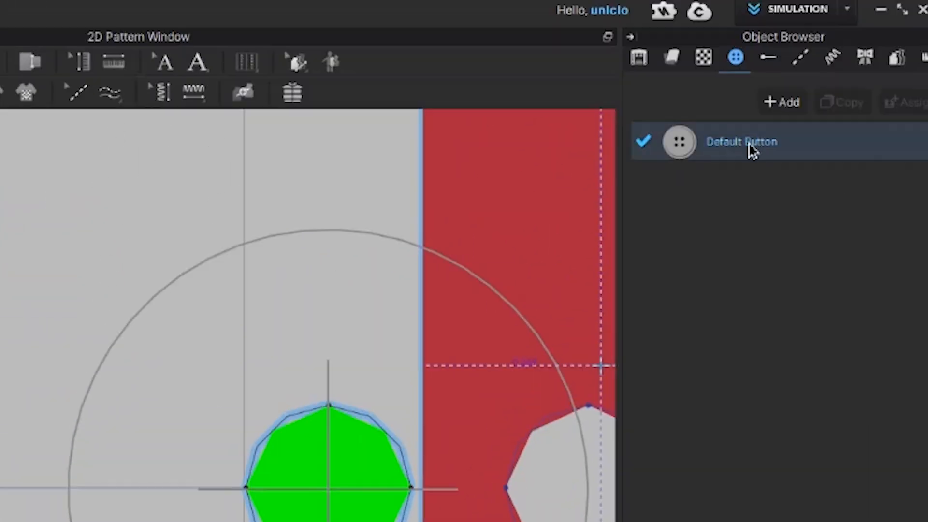
{"action": "double_click", "coordinate": [740, 142]}
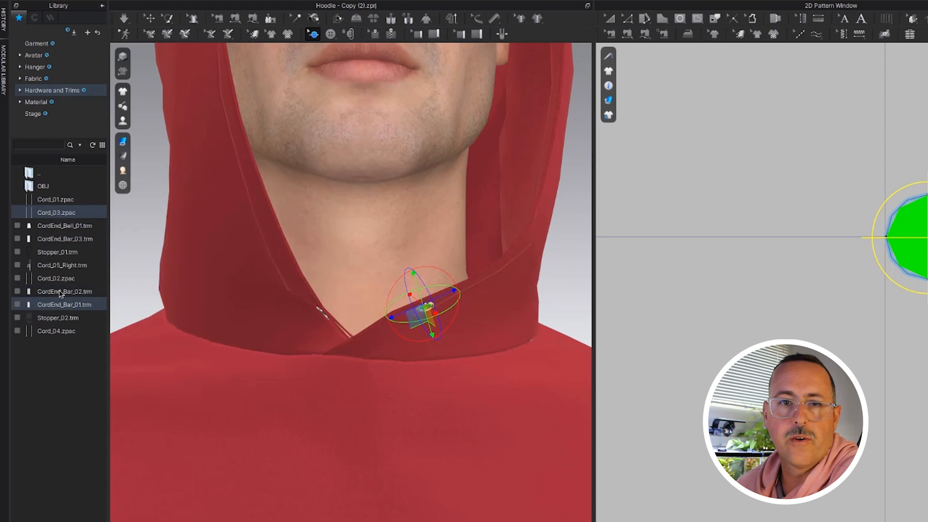
Step: Load a cord trim from the Hardware and Trims library
{"action": "double_click", "coordinate": [56, 279]}
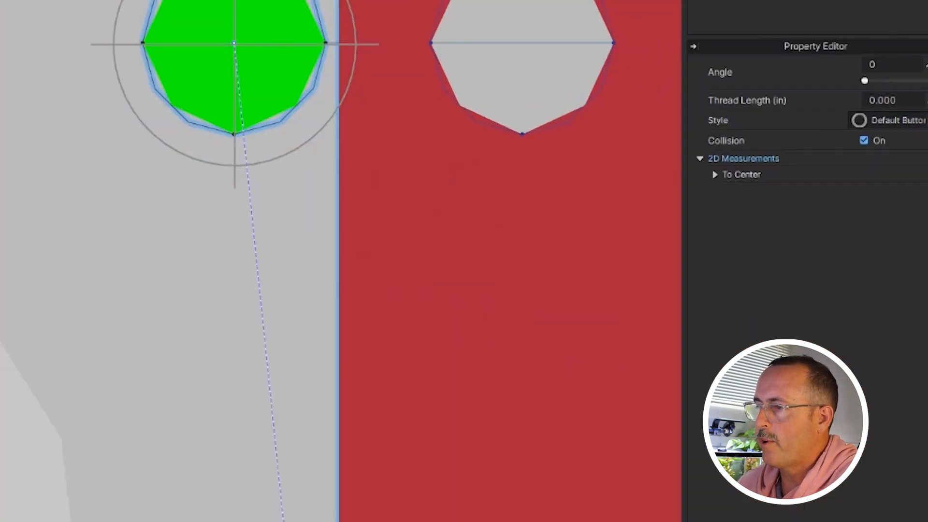
Step: Uncheck Collision for the buttons, then select the draw hole fabric
{"action": "left_click", "coordinate": [863, 140]}
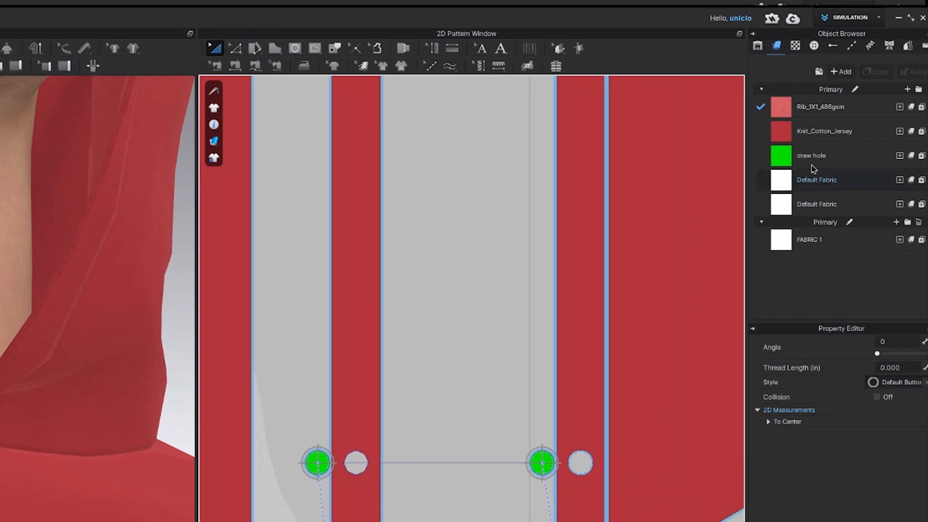
{"action": "left_click", "coordinate": [811, 154]}
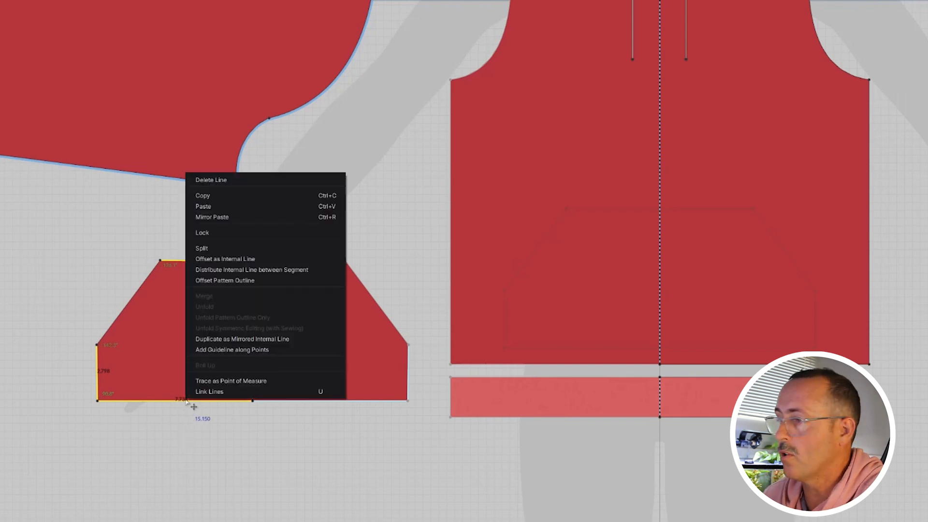
Step: Offset the pocket outline as an internal line at 0.500 in and confirm
{"action": "left_click", "coordinate": [225, 259]}
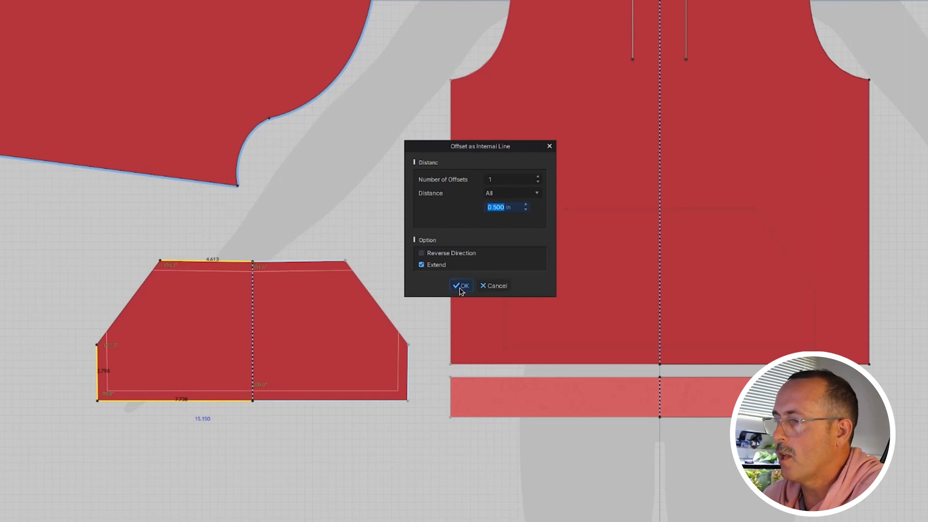
{"action": "left_click", "coordinate": [462, 285]}
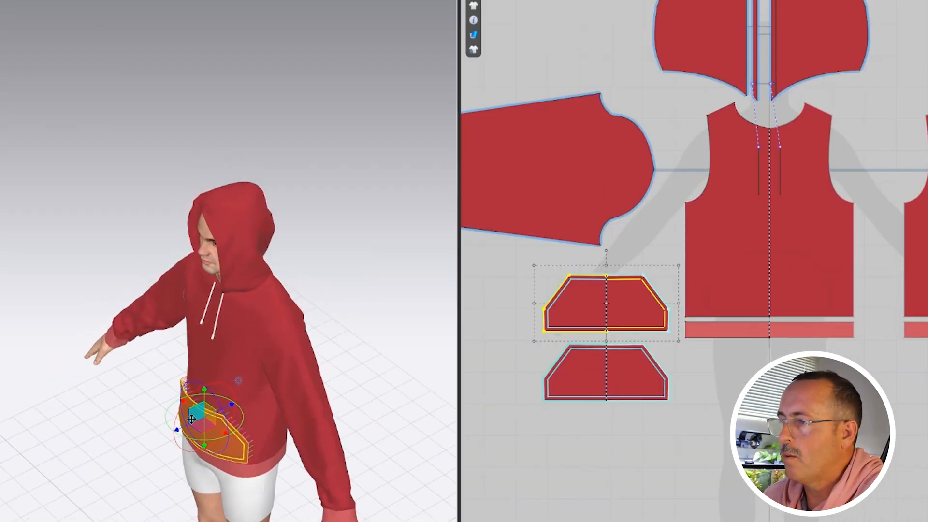
Step: Move the pocket with the gizmo onto the hoodie front beneath the drawcords
{"action": "left_click", "coordinate": [605, 373]}
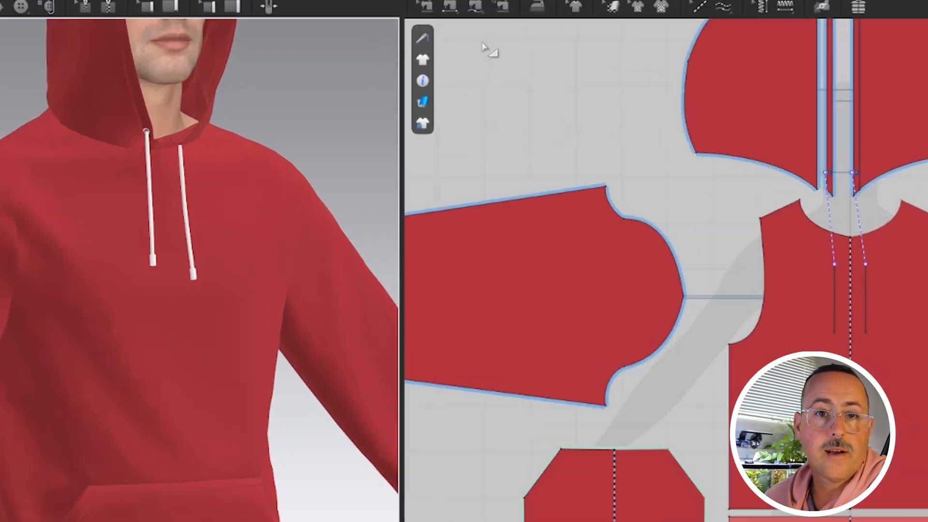
Step: Add a Default Topstitch along the pocket's inner offset line with Segment Topstitch
{"action": "left_click", "coordinate": [777, 54]}
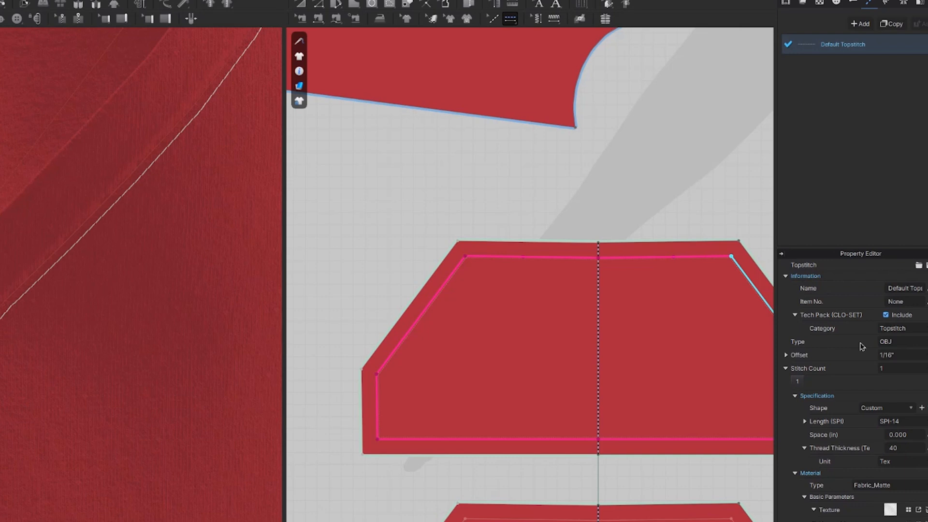
{"action": "mouse_move", "coordinate": [827, 378]}
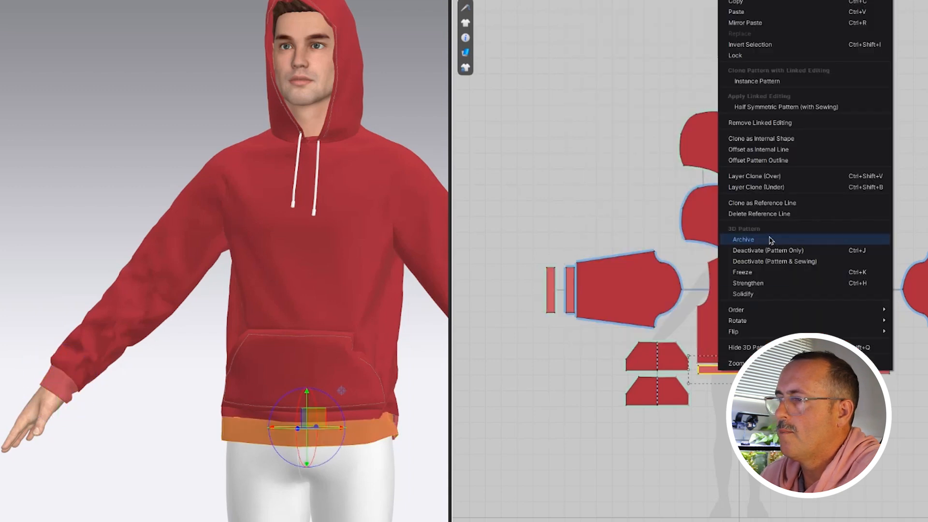
Step: Archive the waistband piece via 3D Pattern > Archive
{"action": "left_click", "coordinate": [742, 239]}
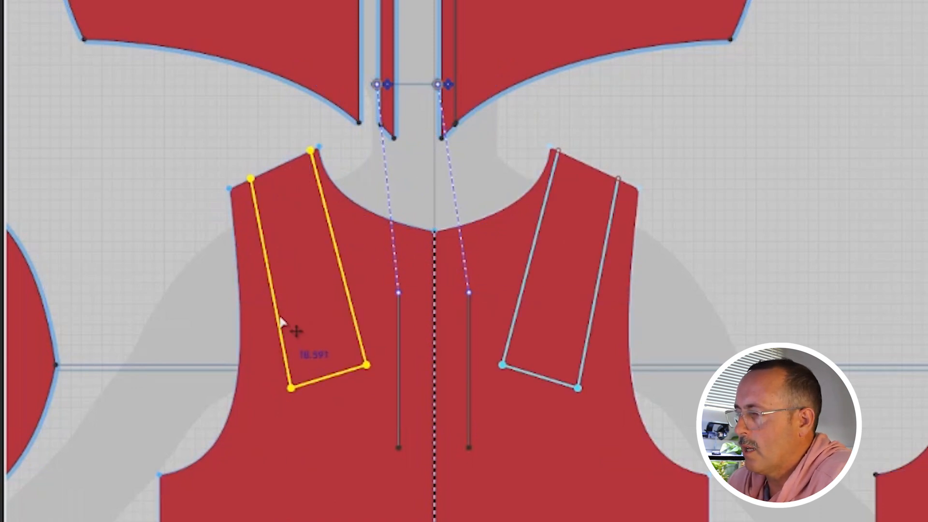
Step: Bring up the context actions for the left shoulder rectangle
{"action": "right_click", "coordinate": [284, 320]}
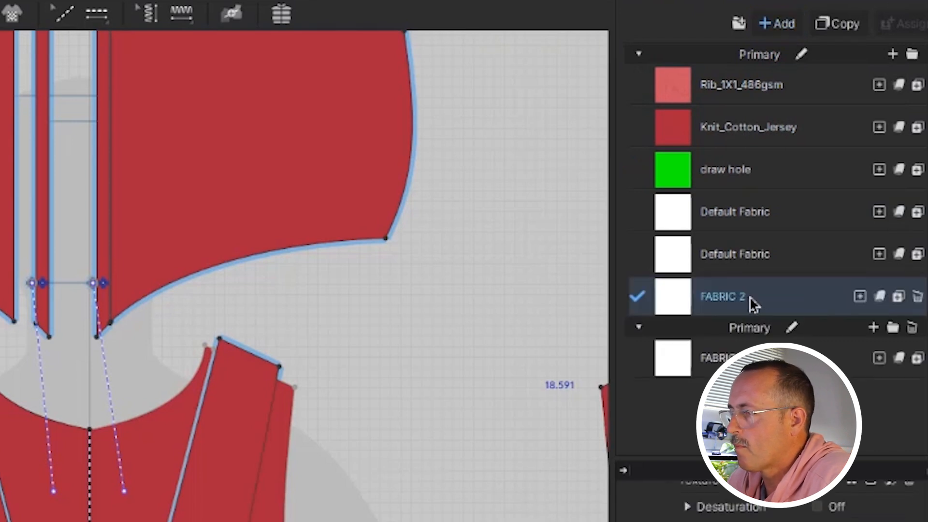
Step: Rename the new fabric Panel 1, load the street-map image as its texture, and start editing its placement
{"action": "double_click", "coordinate": [722, 295]}
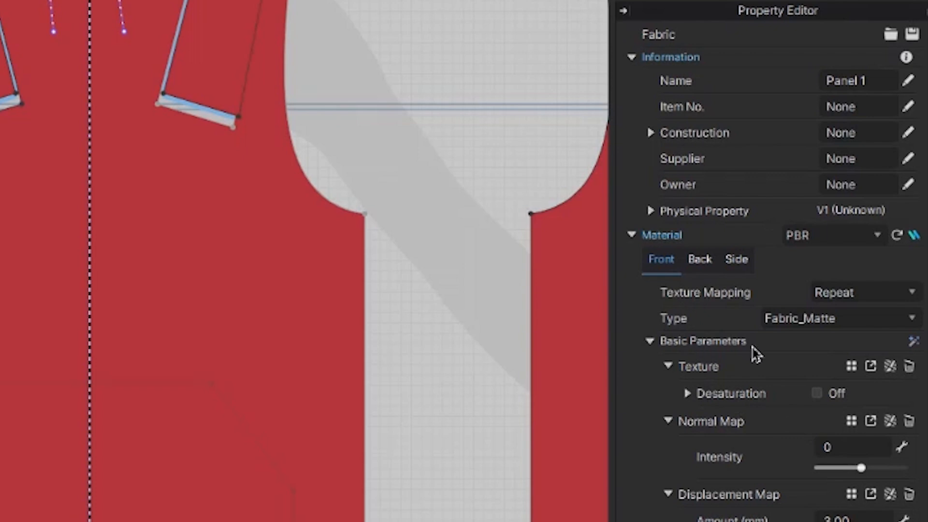
{"action": "left_click", "coordinate": [850, 365]}
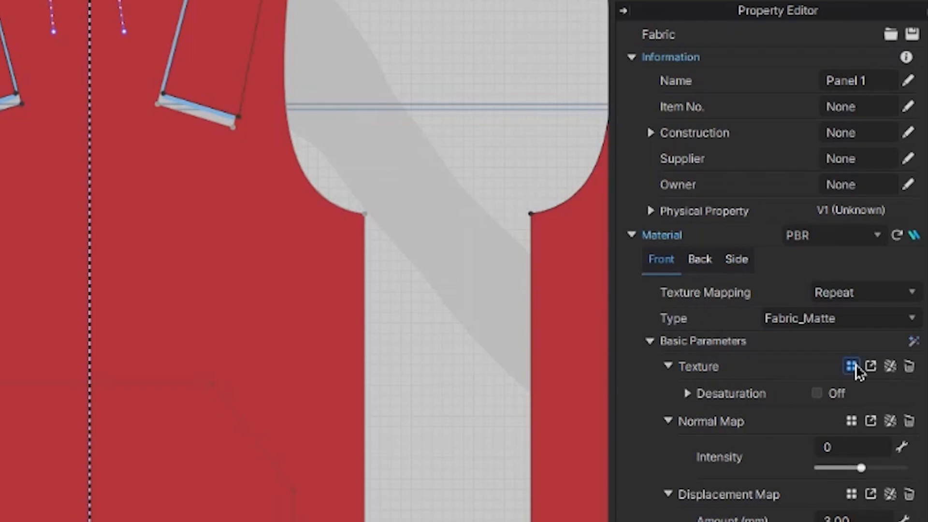
{"action": "left_click", "coordinate": [850, 365]}
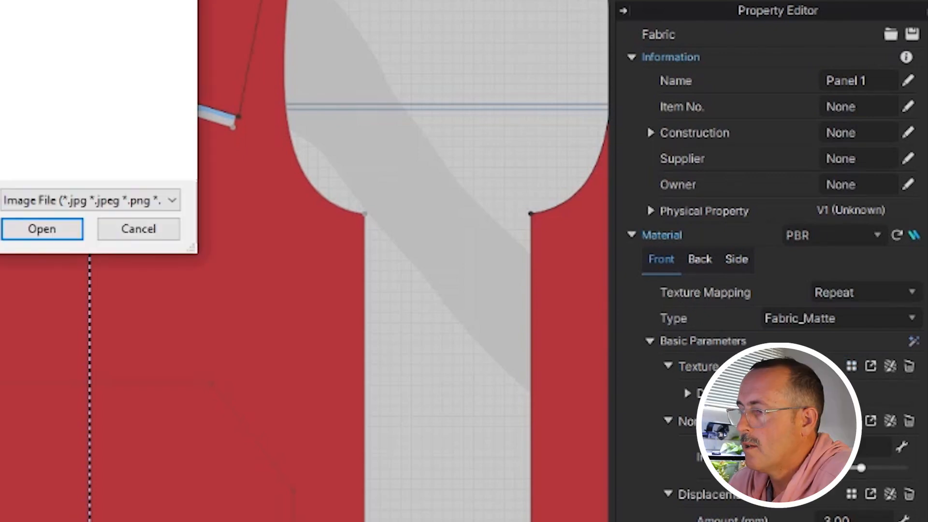
{"action": "left_click", "coordinate": [357, 139]}
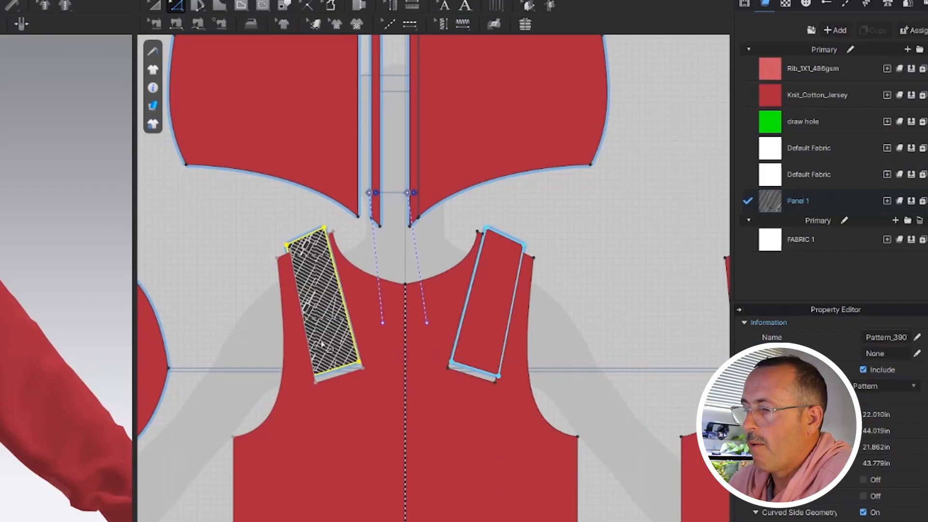
{"action": "mouse_move", "coordinate": [530, 275]}
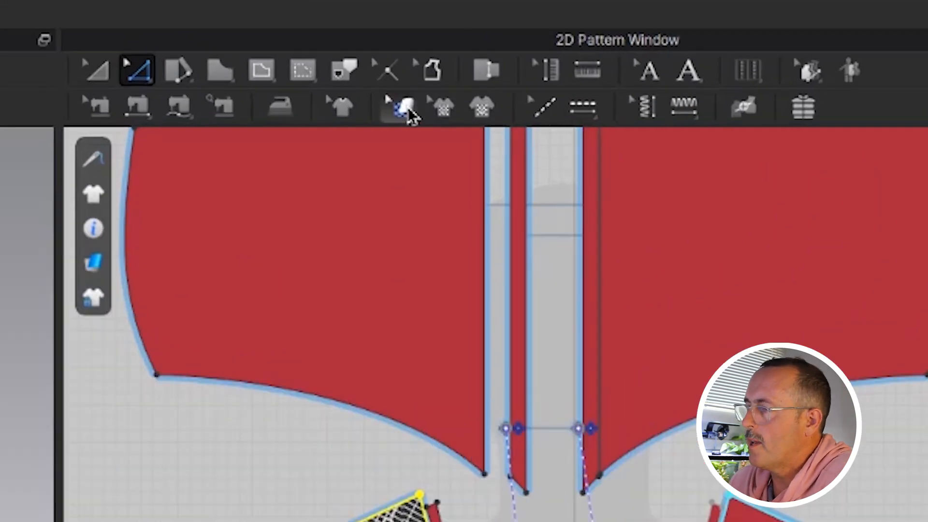
{"action": "left_click", "coordinate": [396, 108]}
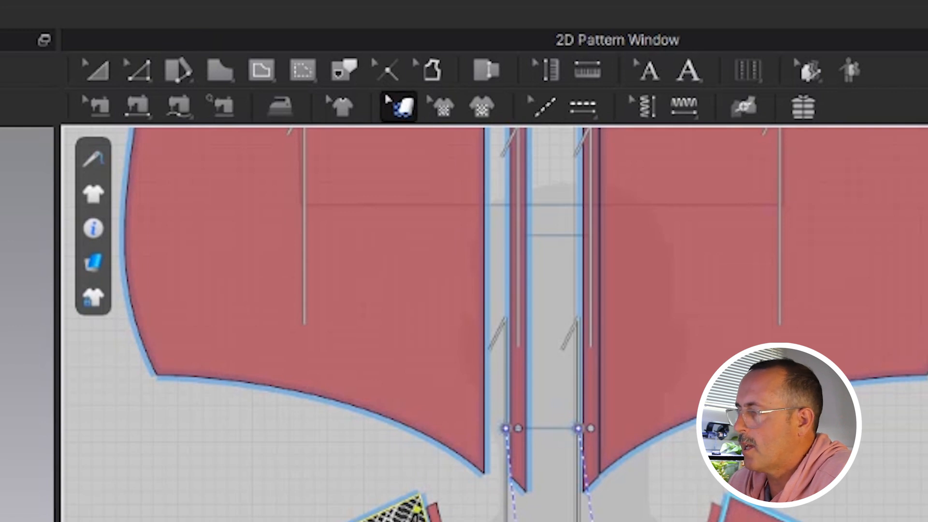